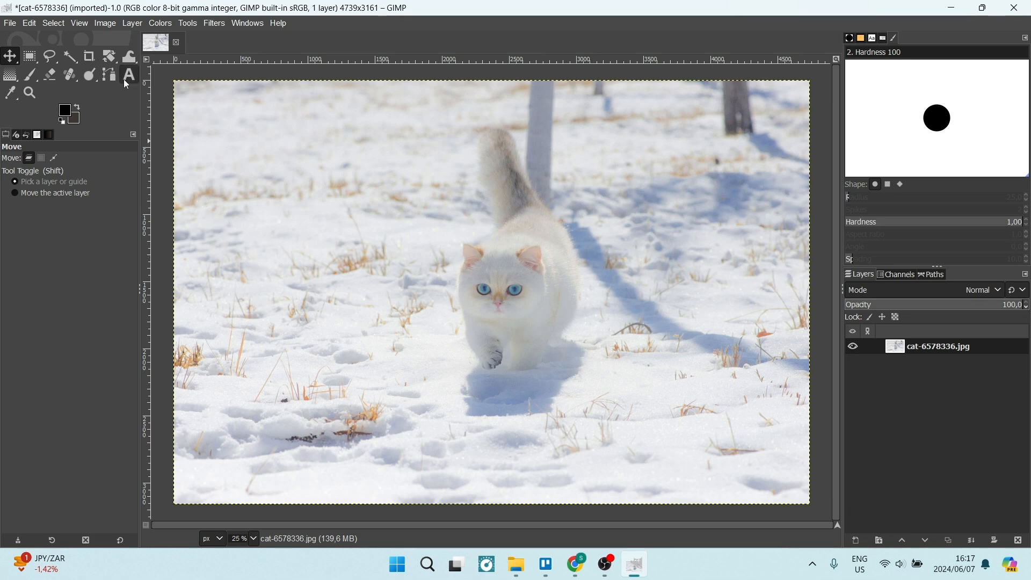
- With the Text tool, draw a text box at the photo's top-left and enter 'Cat'
click(129, 75)
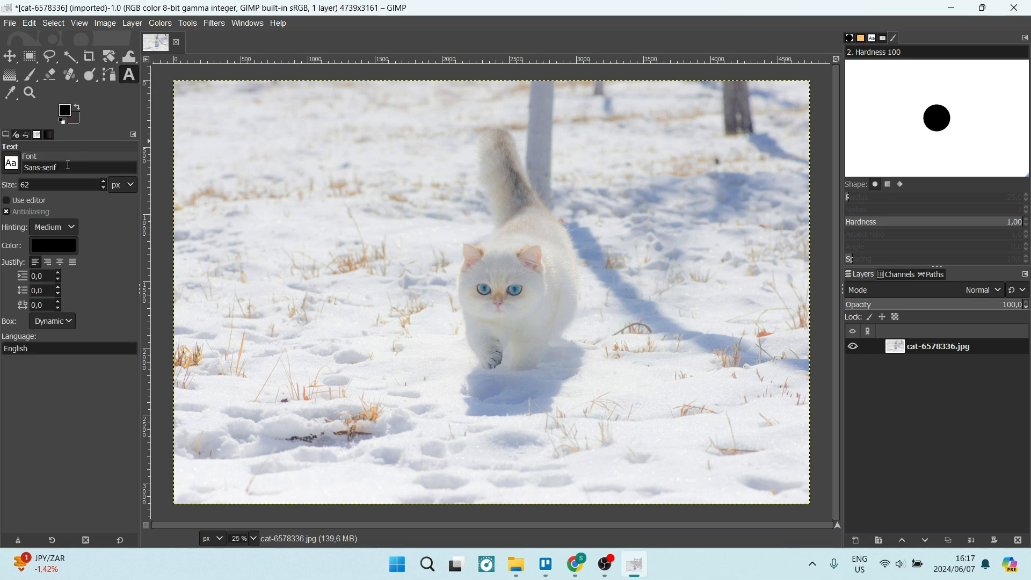
mouse_move(219, 110)
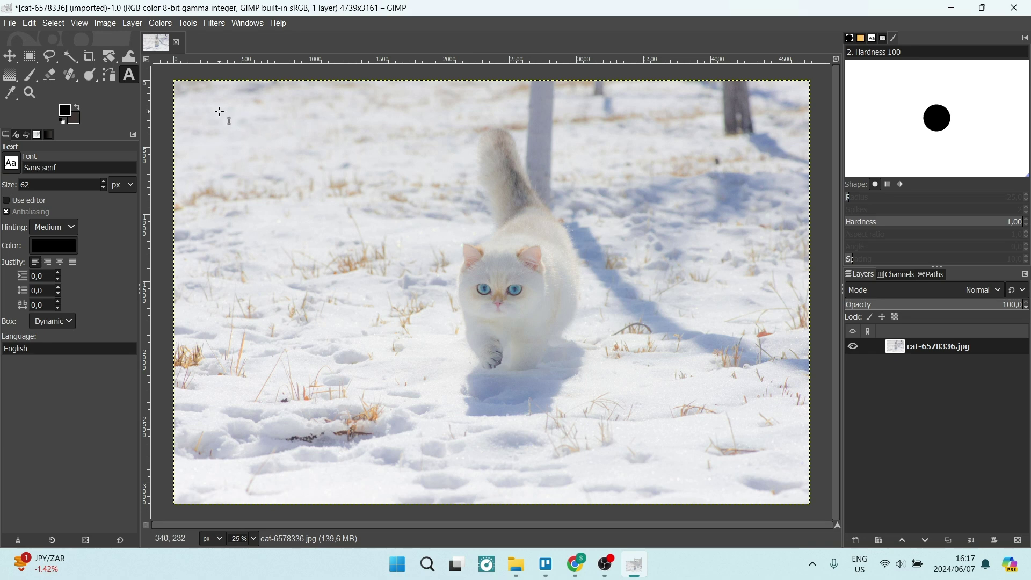
drag(218, 110, 434, 204)
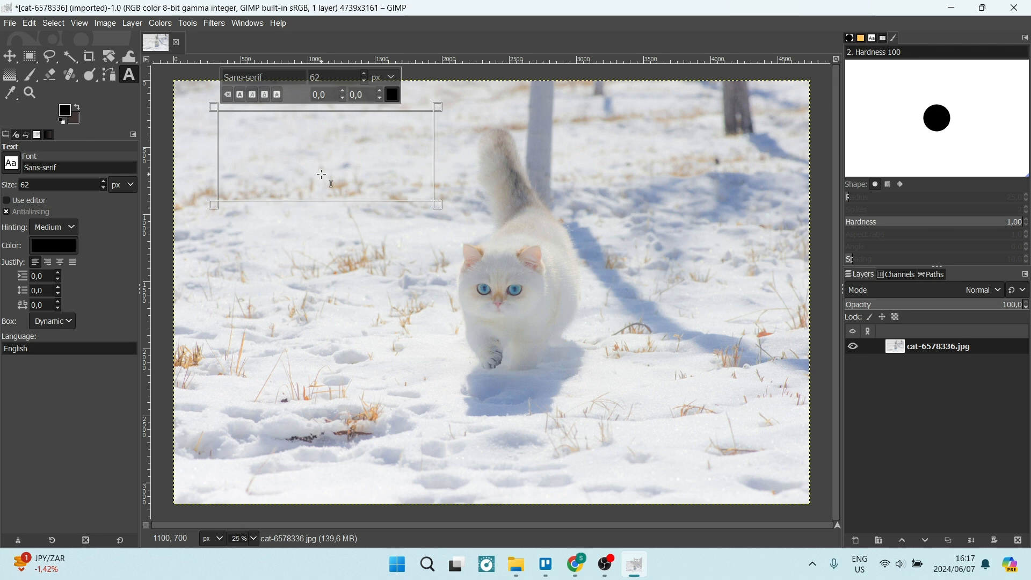
mouse_move(322, 183)
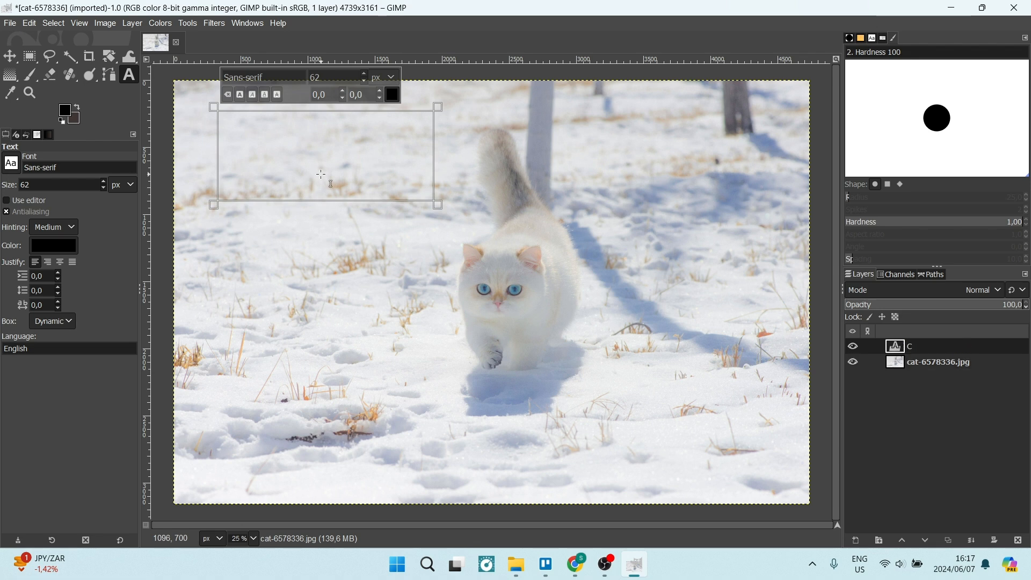
text(Cat)
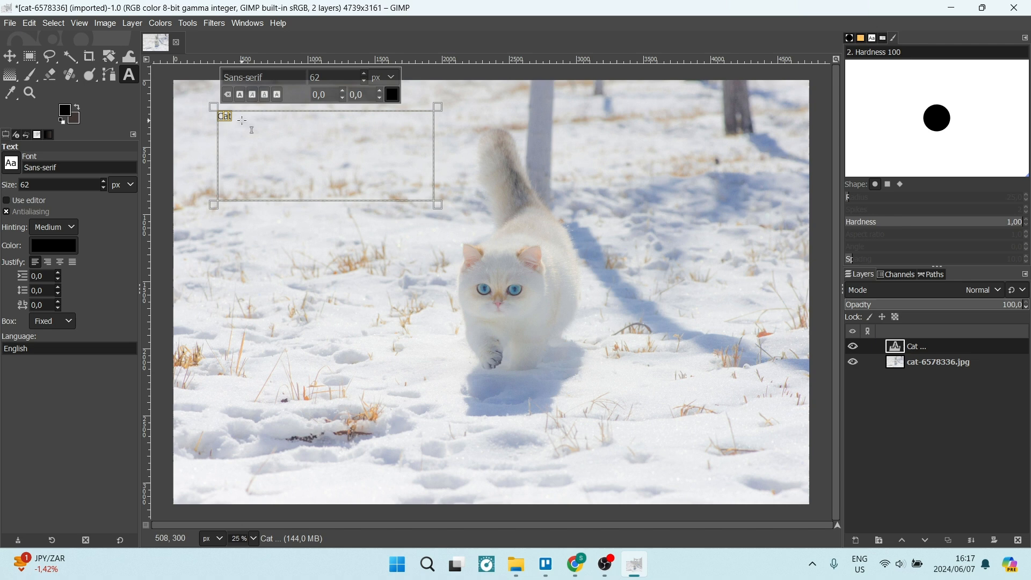
- Enlarge the Cat text to 424 px in the on-canvas text editor
click(364, 73)
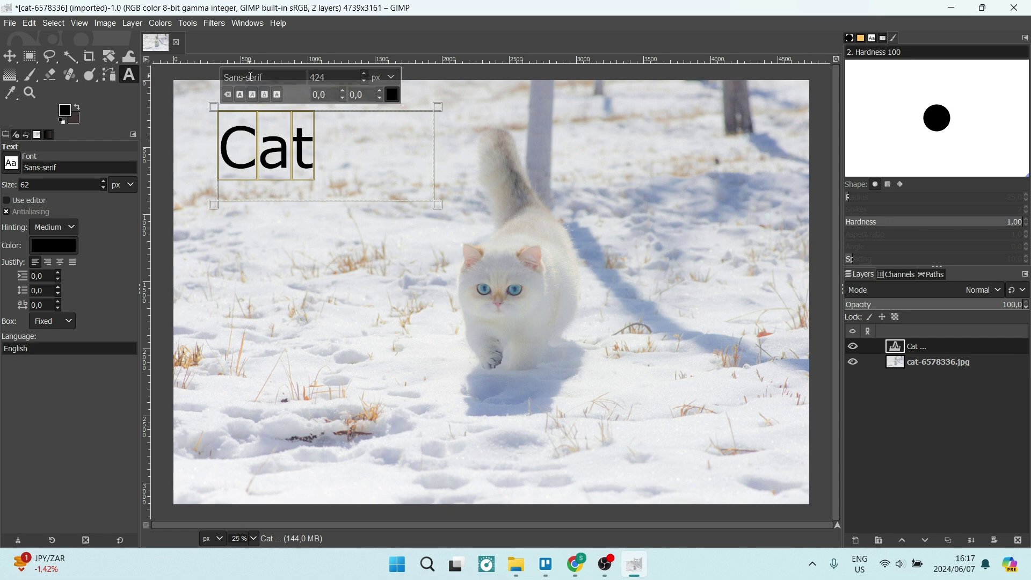
mouse_move(23, 130)
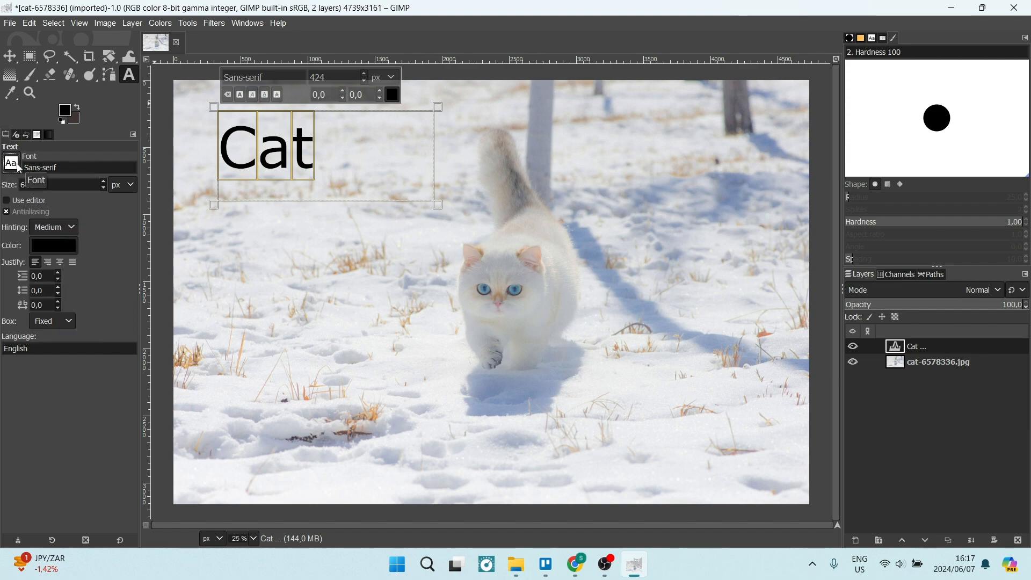
mouse_move(574, 564)
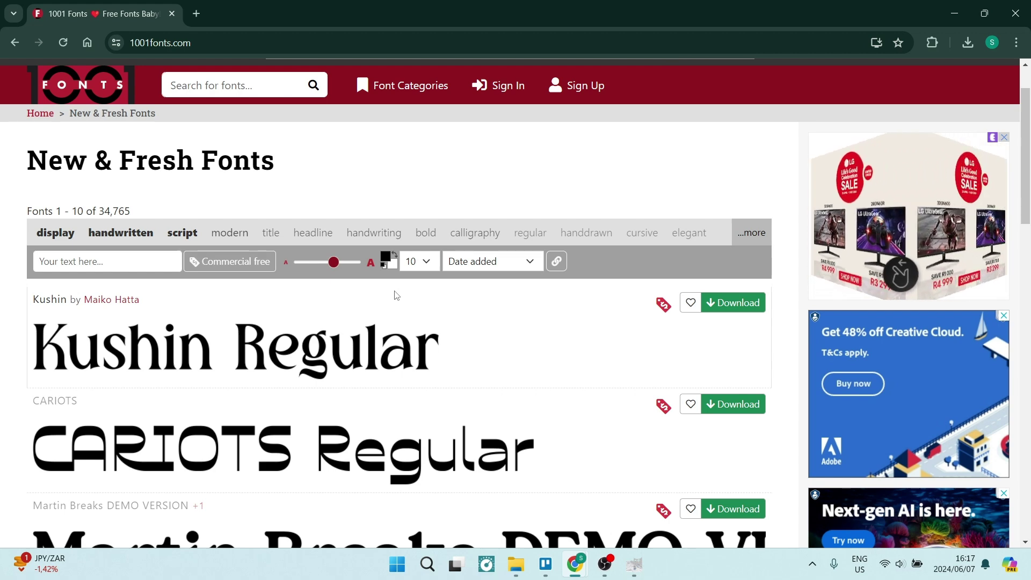
mouse_move(403, 322)
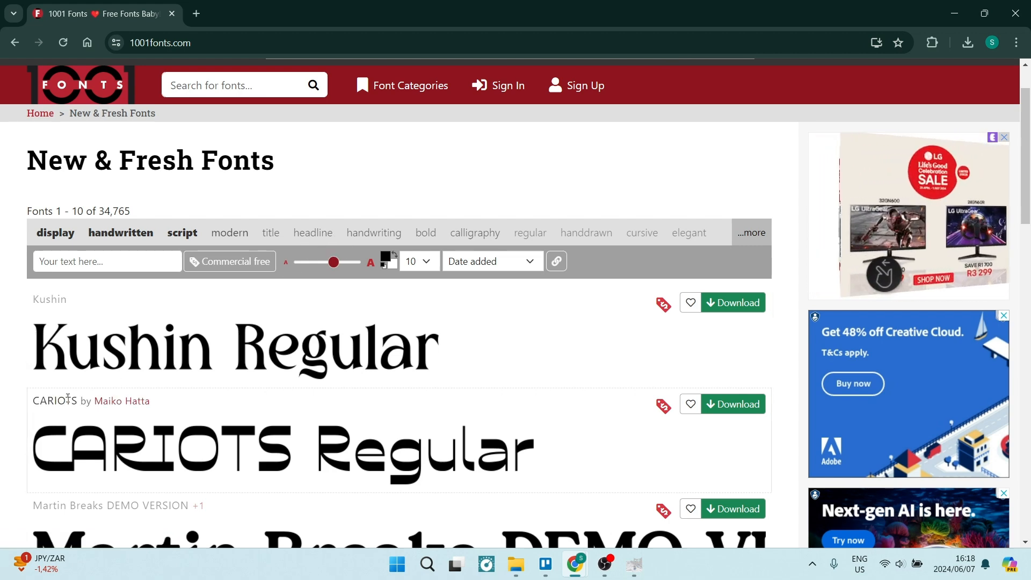
mouse_move(217, 446)
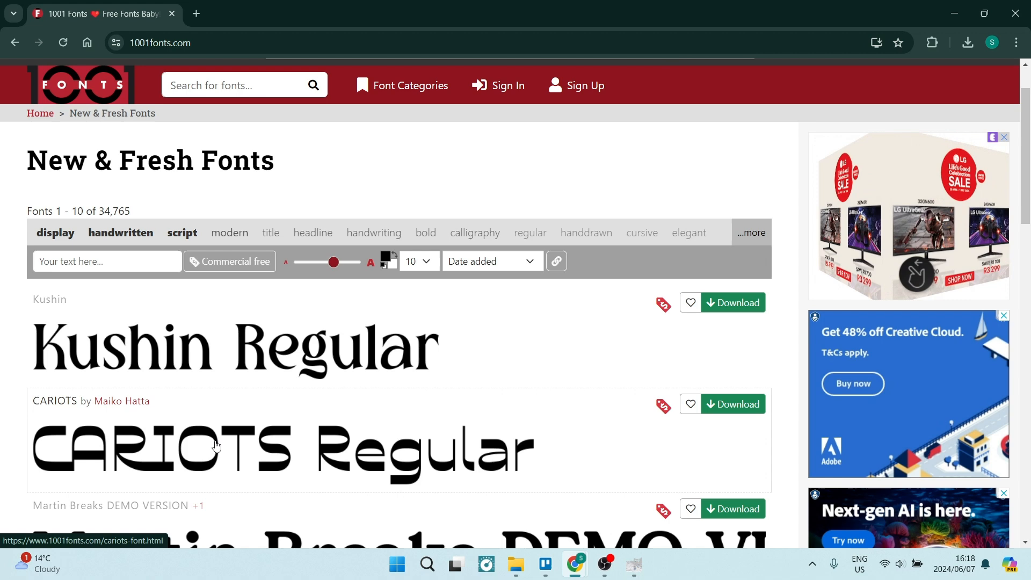
mouse_move(68, 412)
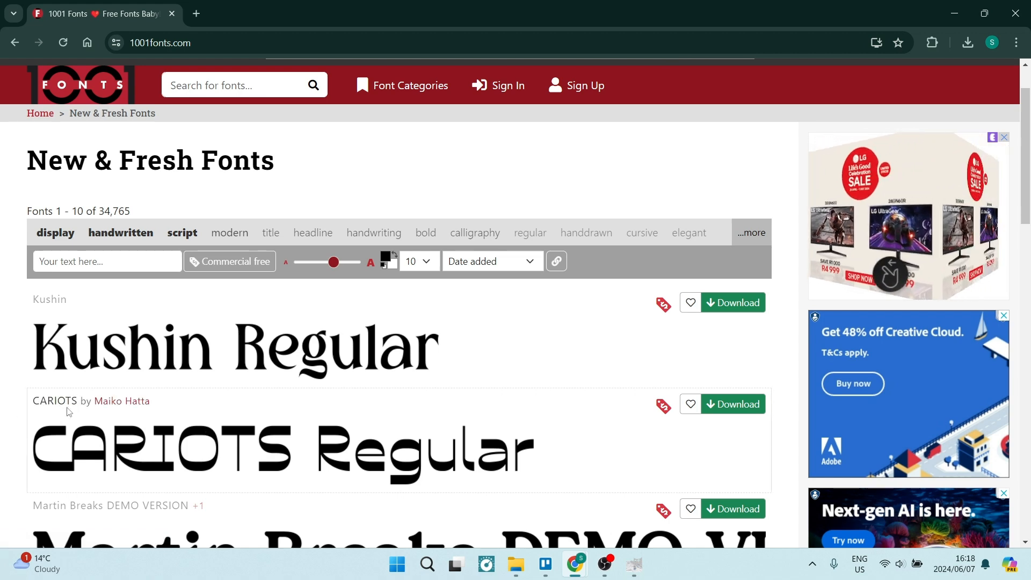
mouse_move(733, 404)
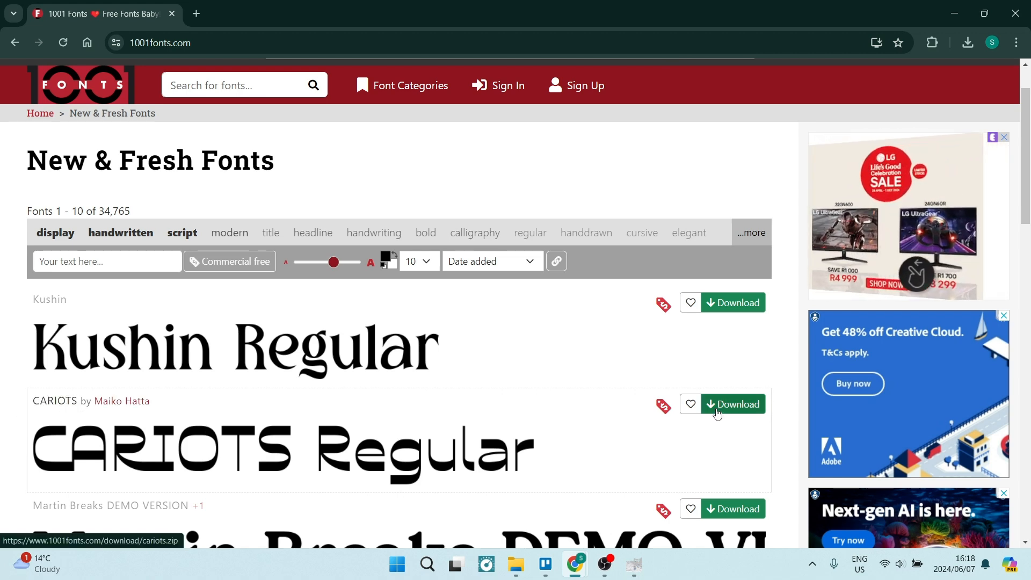
- Start the CARIOTS Regular font download from the New & Fresh Fonts list
click(733, 404)
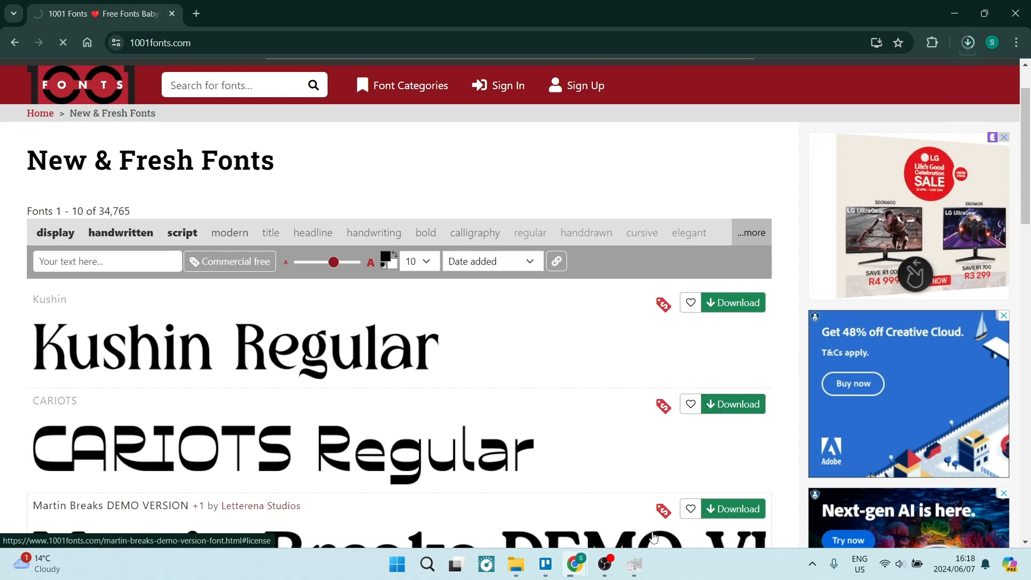
mouse_move(632, 564)
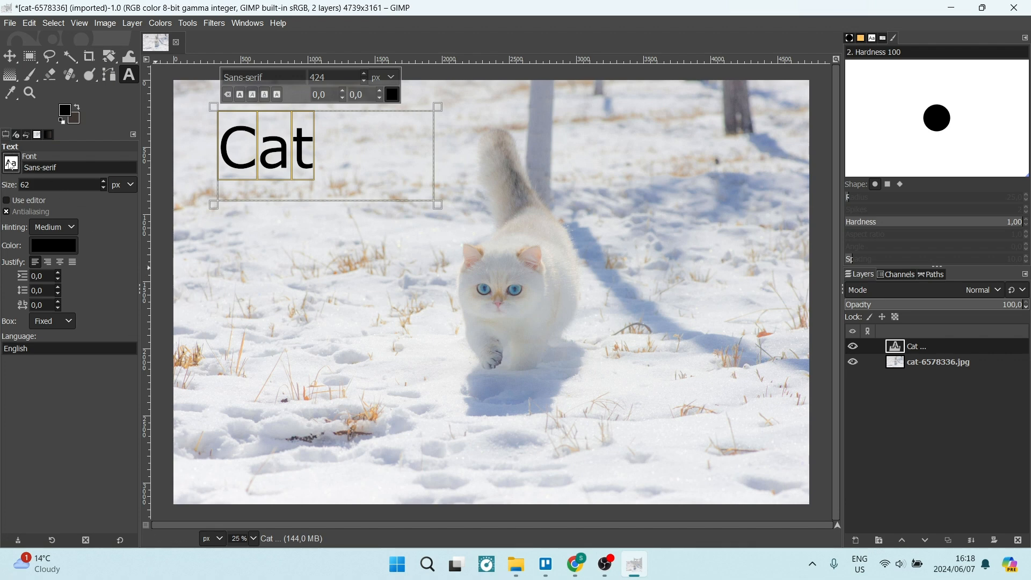
- Search GIMP's Text tool font list for a CARIOTS entry and find none
click(11, 168)
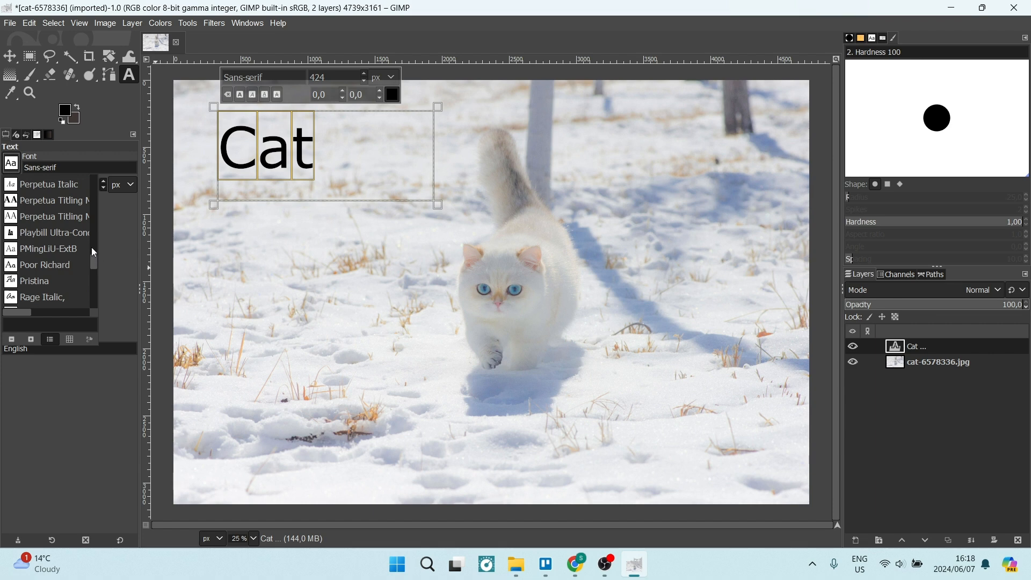
scroll(up, 3)
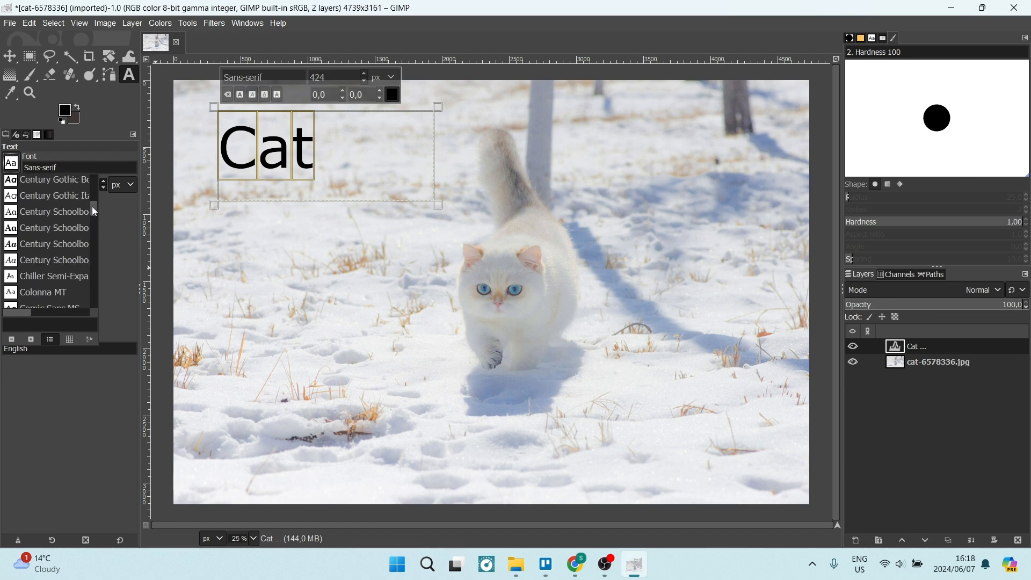
scroll(up, 3)
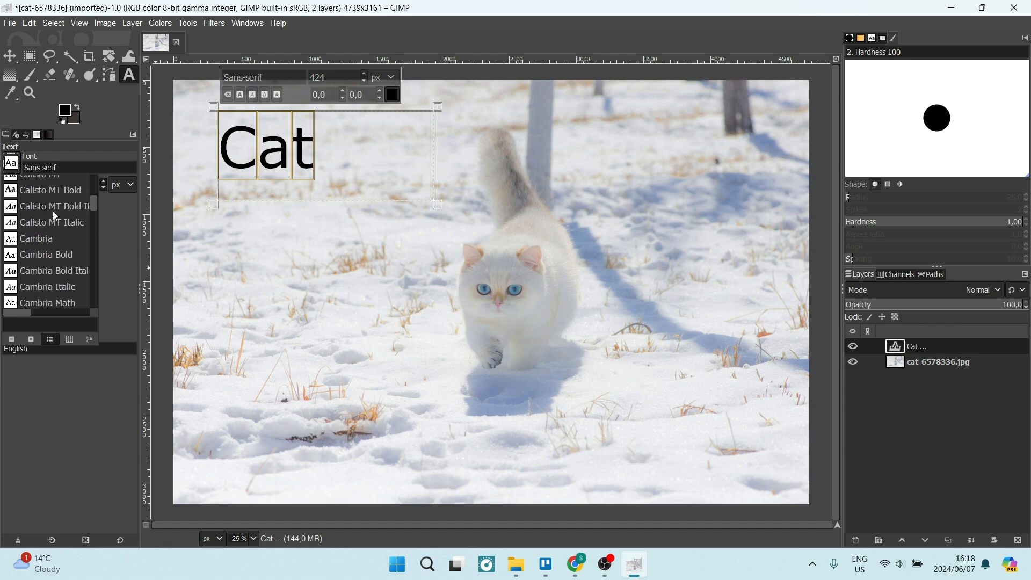
scroll(up, 3)
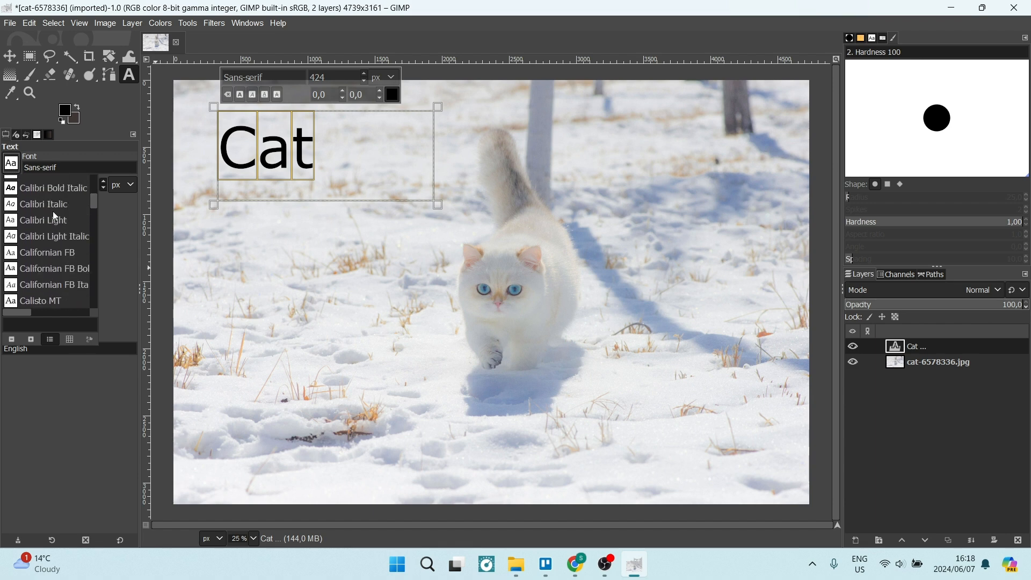
scroll(down, 3)
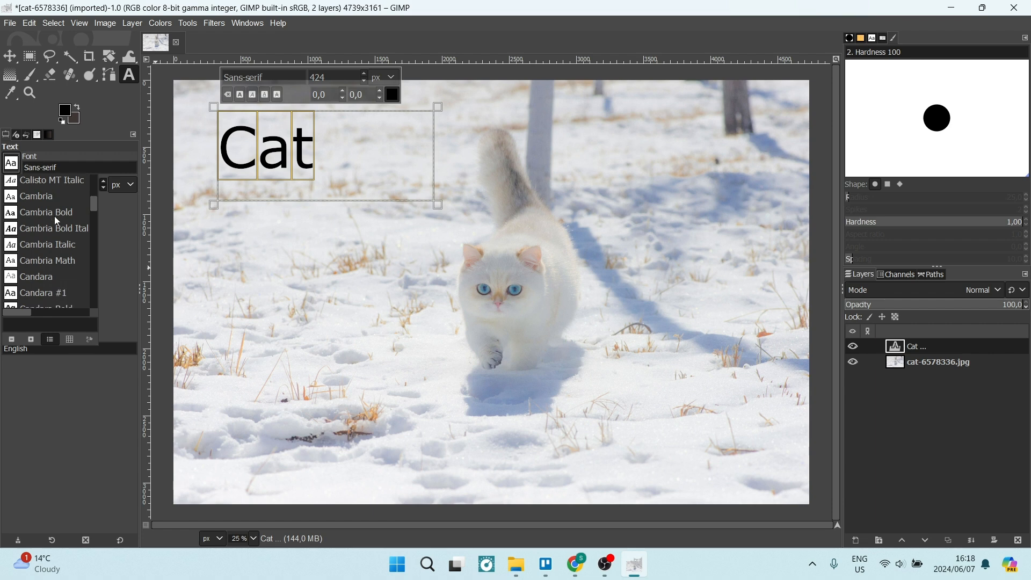
scroll(up, 3)
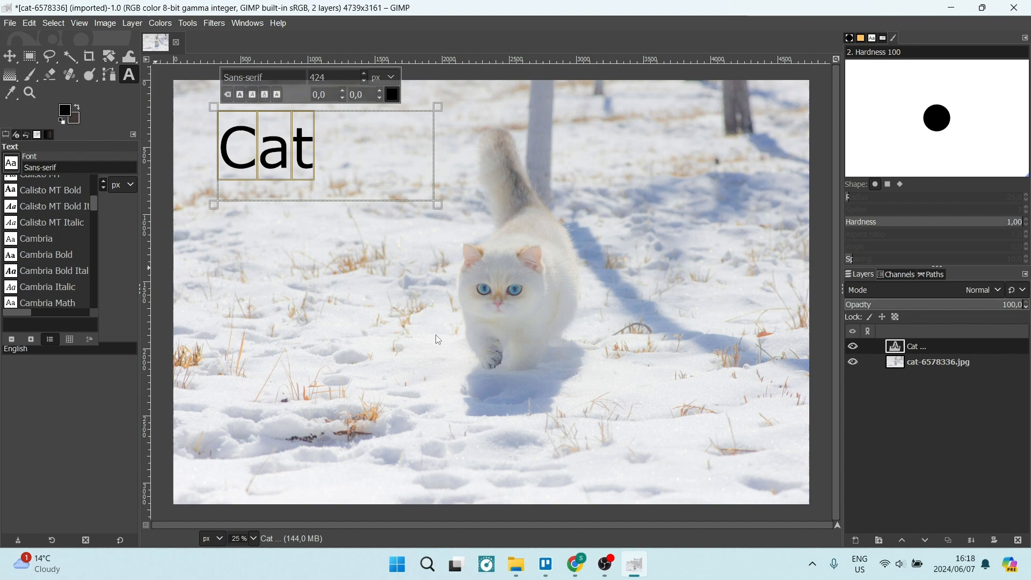
mouse_move(574, 564)
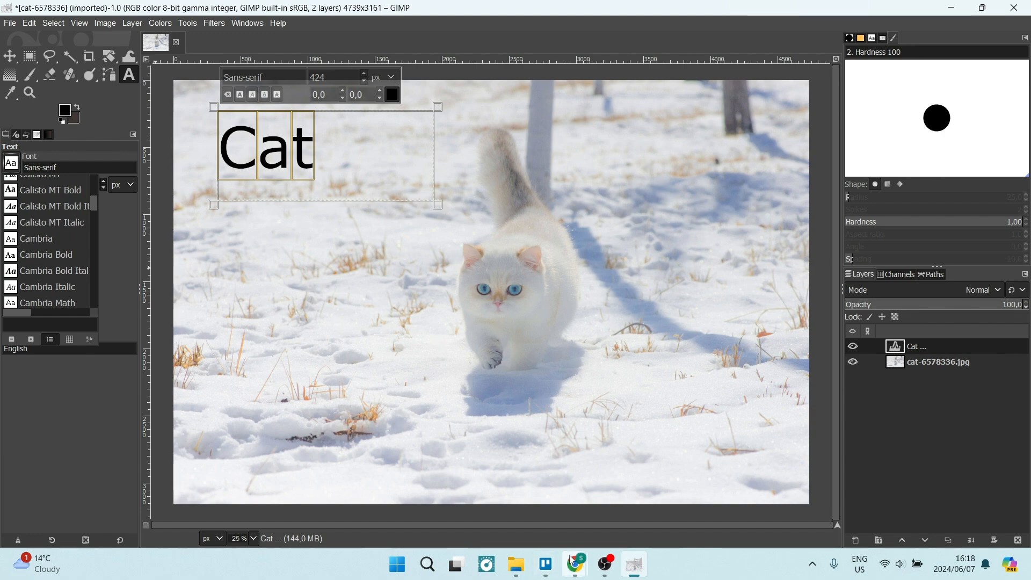
- Back in Chrome, open the finished cariots.zip from the recent downloads
click(574, 564)
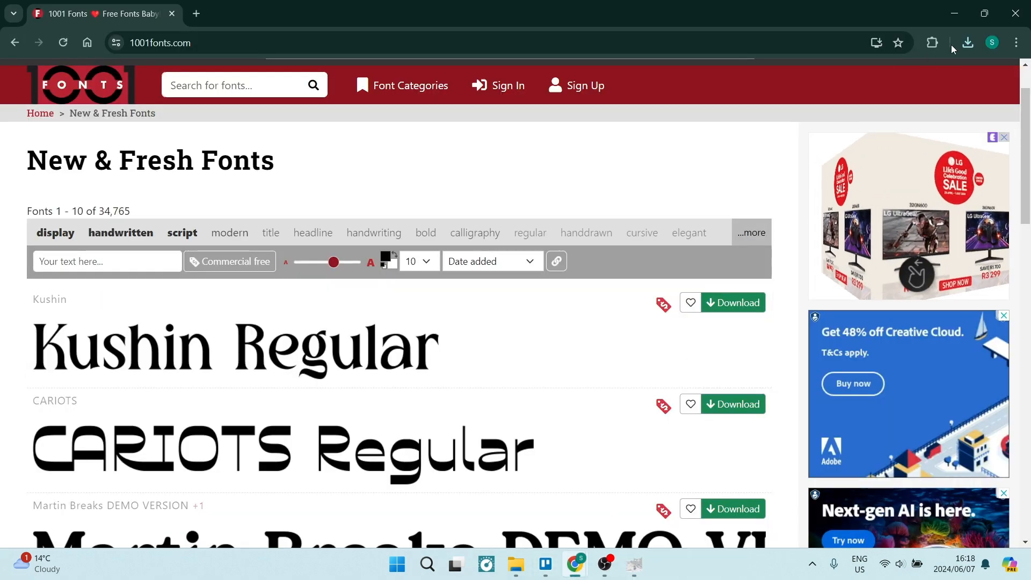
click(967, 43)
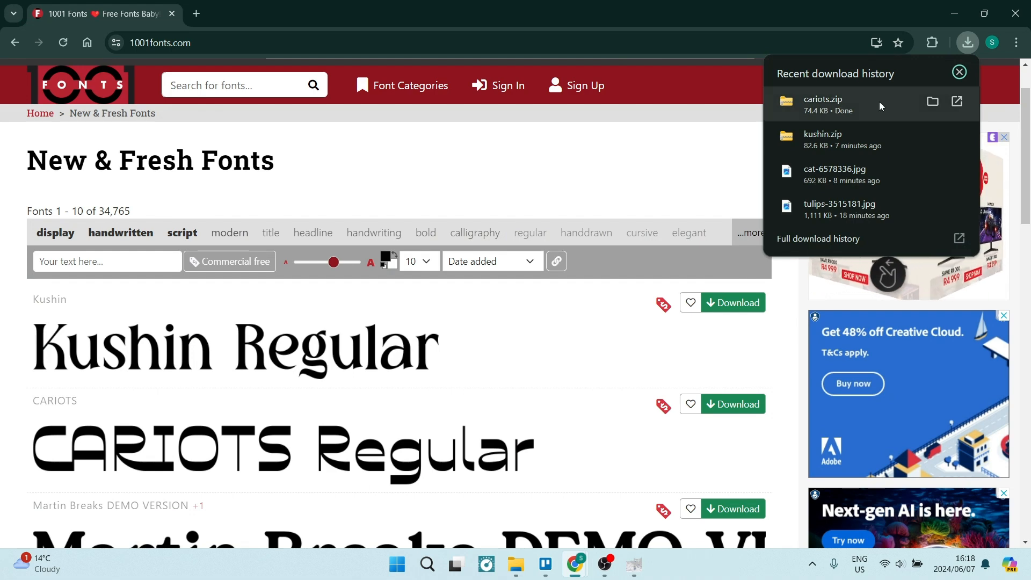
click(932, 101)
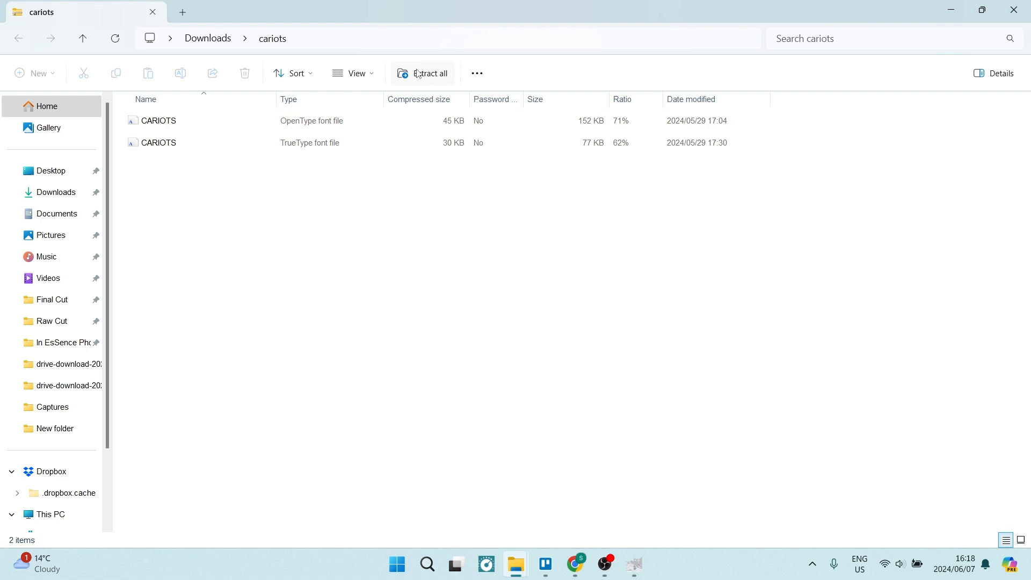
mouse_move(366, 186)
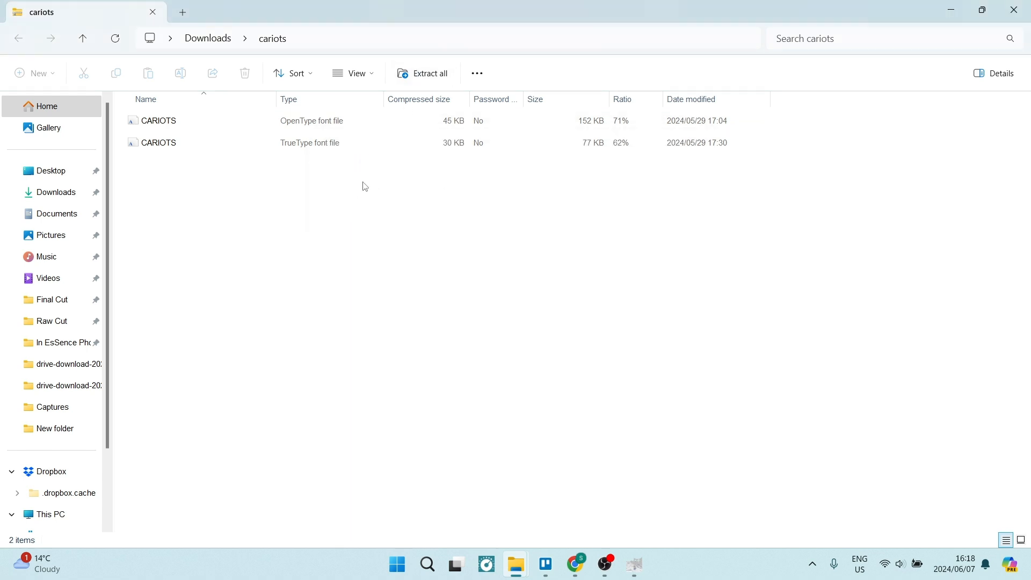
- Extract both CARIOTS font files and install them, replacing the existing CARIOTS font
click(430, 73)
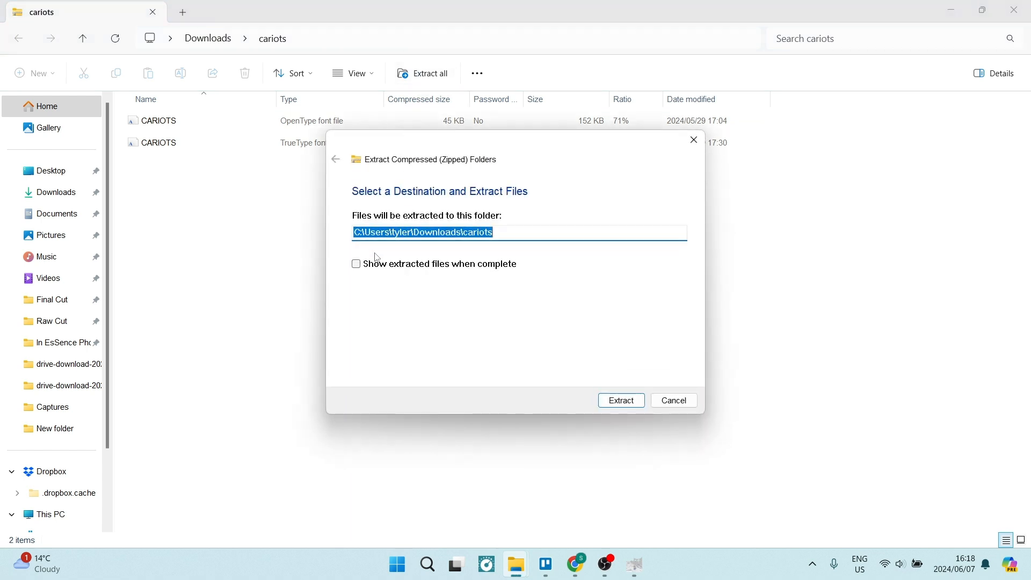
click(620, 400)
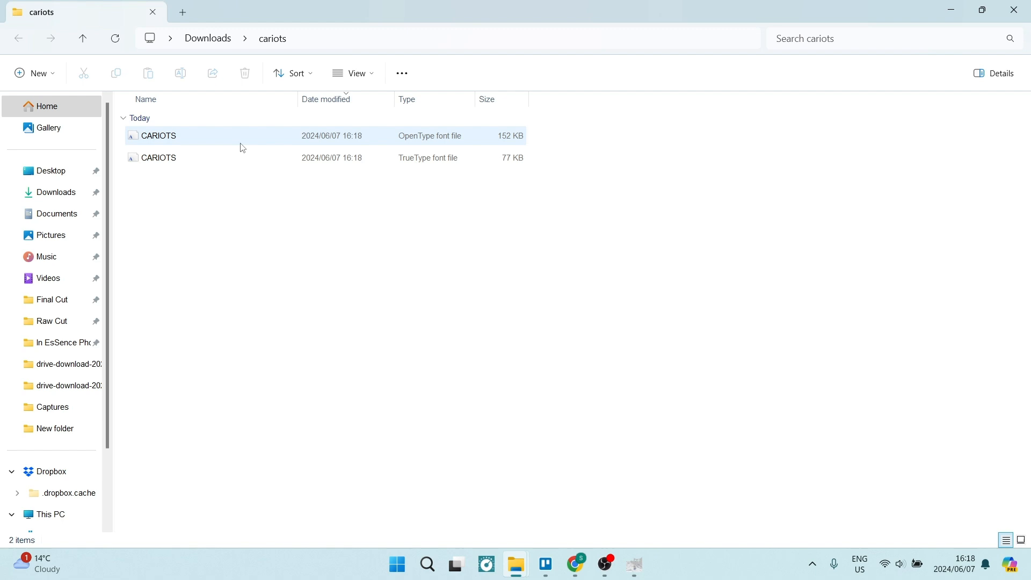
key(ctrl+a)
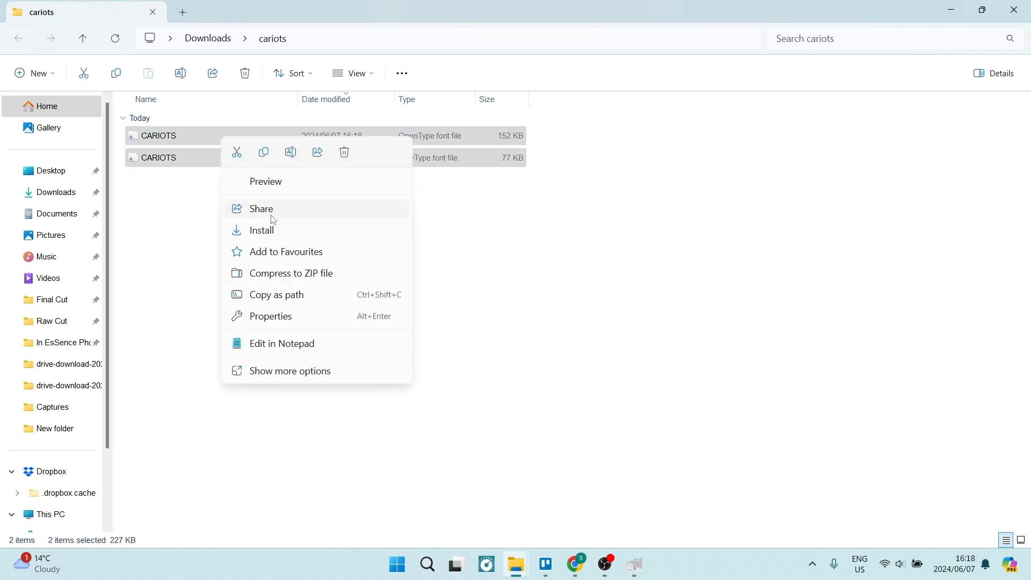
mouse_move(280, 230)
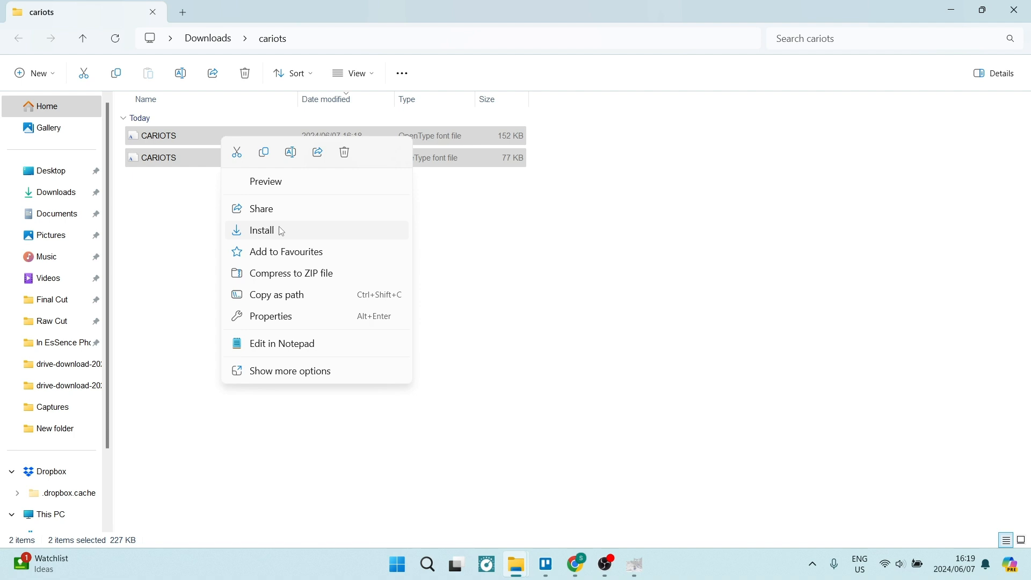
click(261, 230)
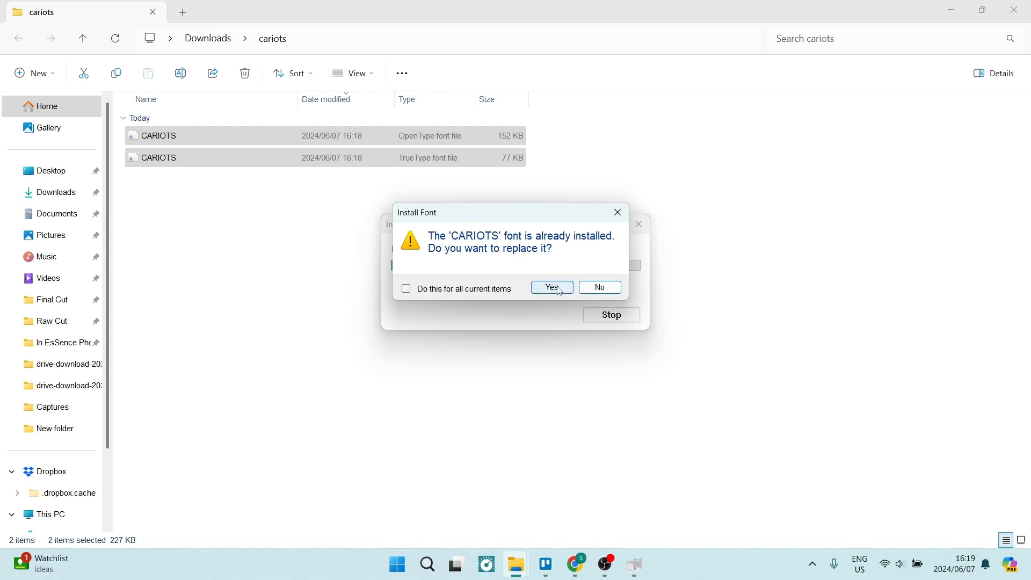
click(551, 288)
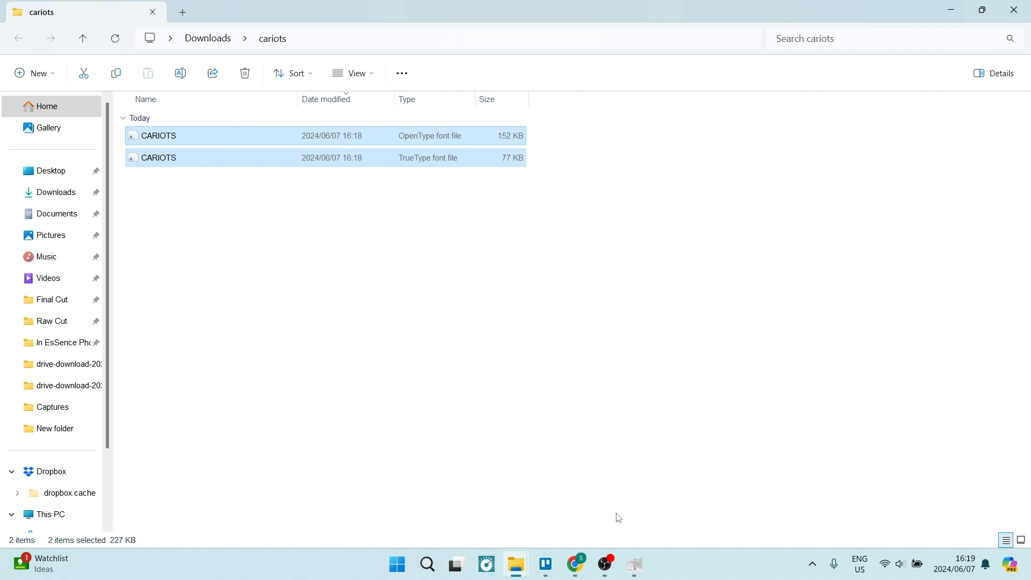
- Return to GIMP and quit it, bringing up the unsaved-changes prompt for the Cat text
click(633, 564)
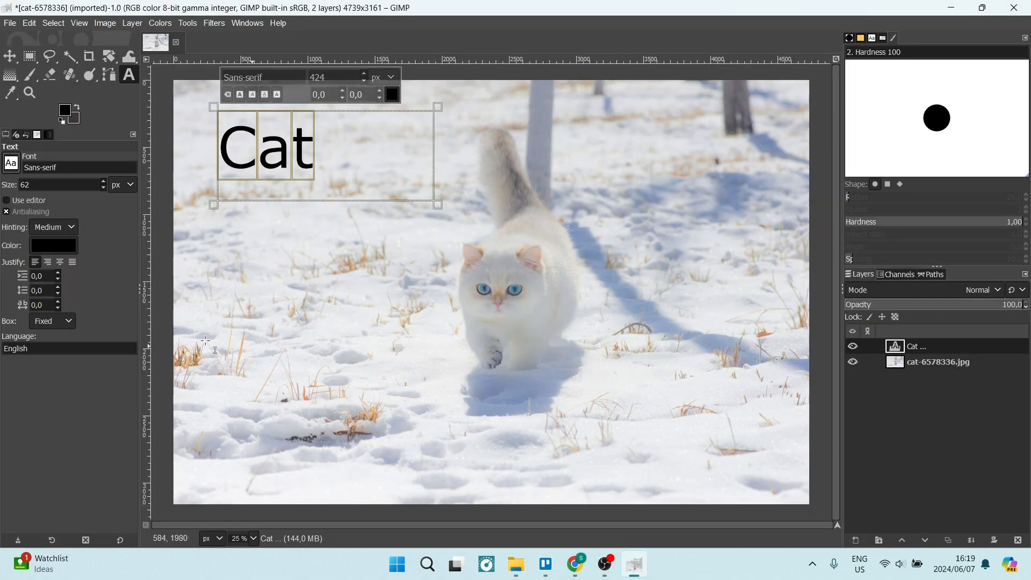
mouse_move(75, 361)
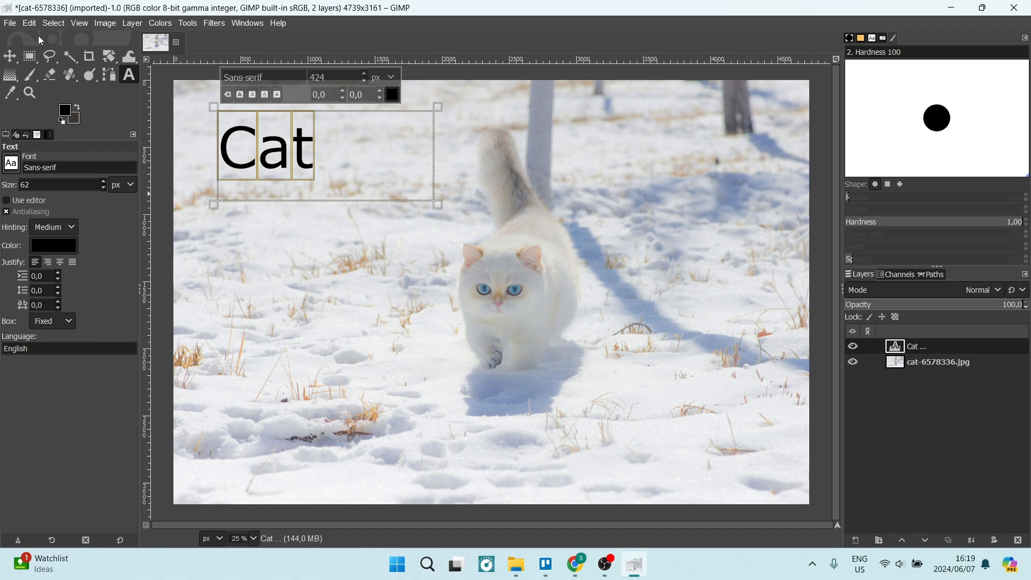
mouse_move(107, 99)
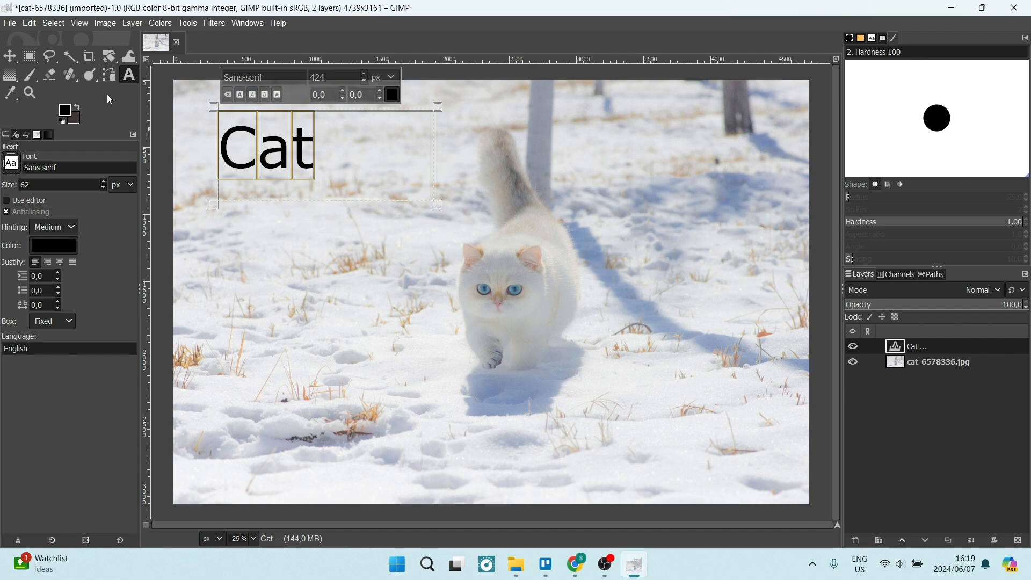
mouse_move(1025, 8)
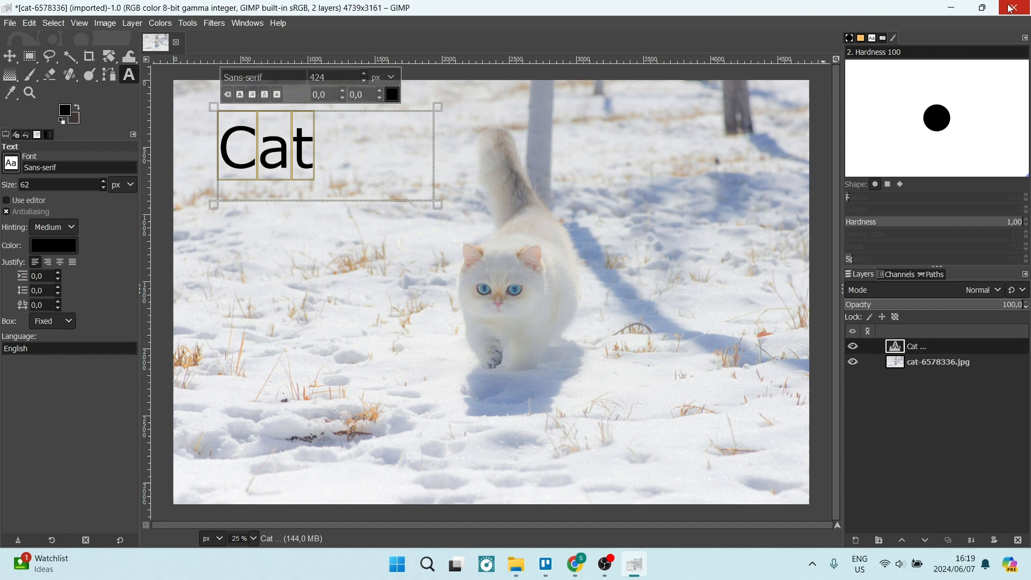
click(1024, 8)
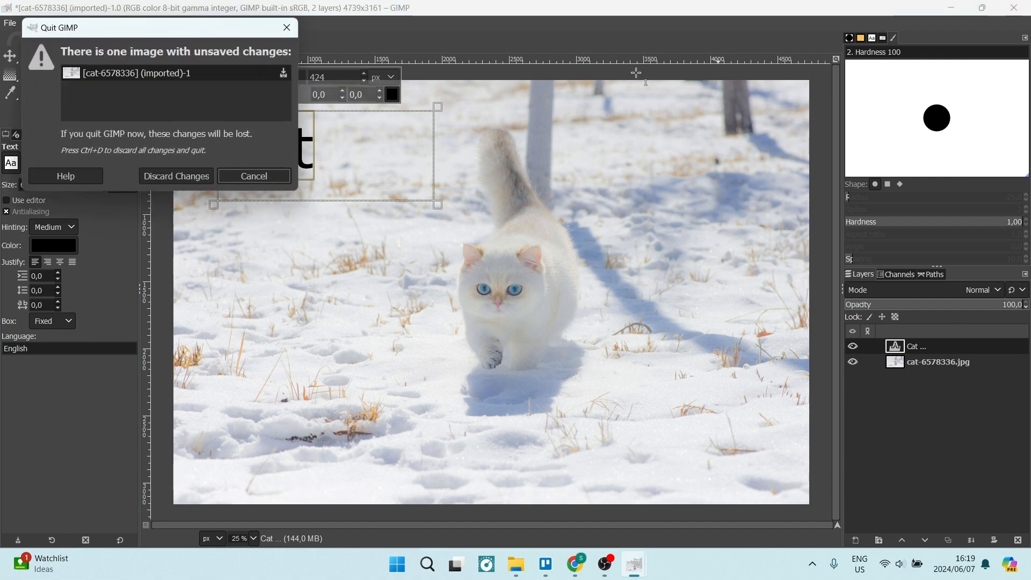
mouse_move(184, 186)
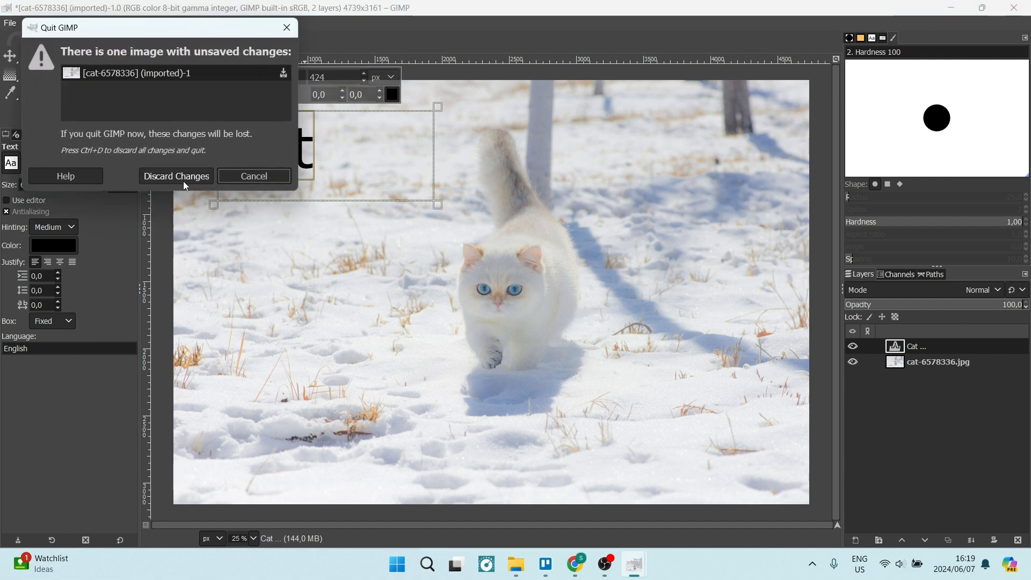
mouse_move(218, 81)
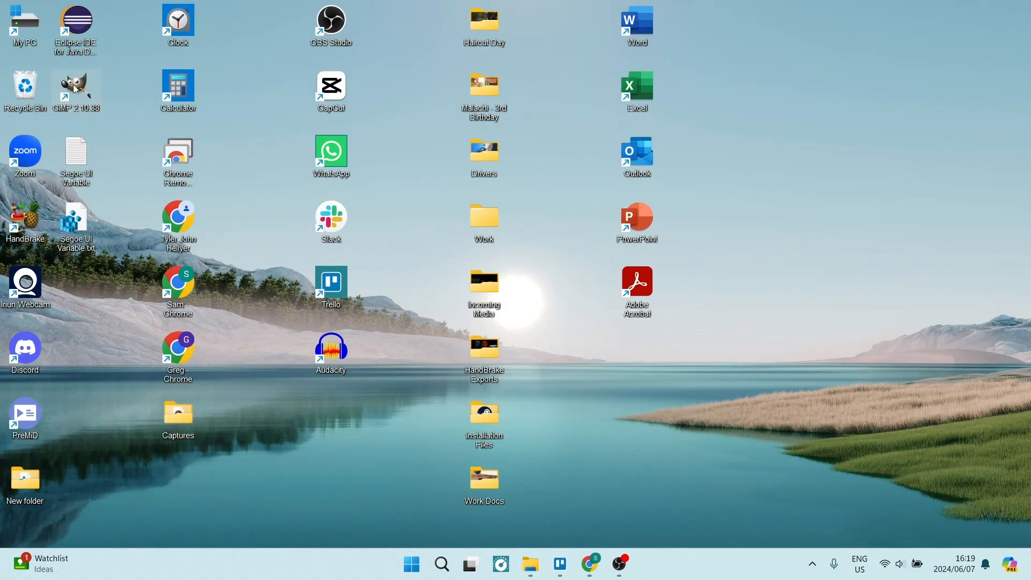
- Relaunch GIMP and reopen cat-6578336.jpg from File > Open Recent
double_click(76, 86)
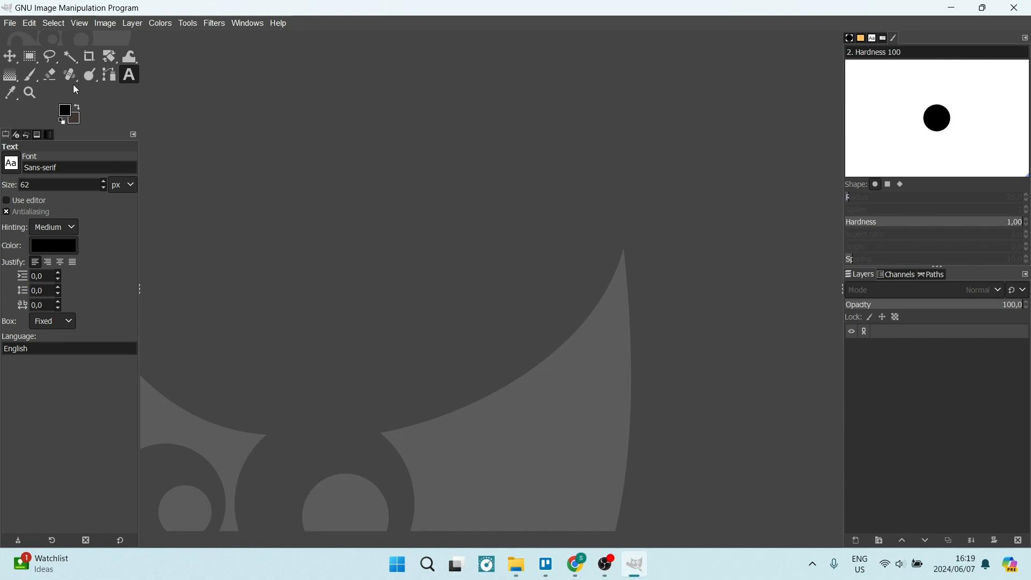
click(10, 22)
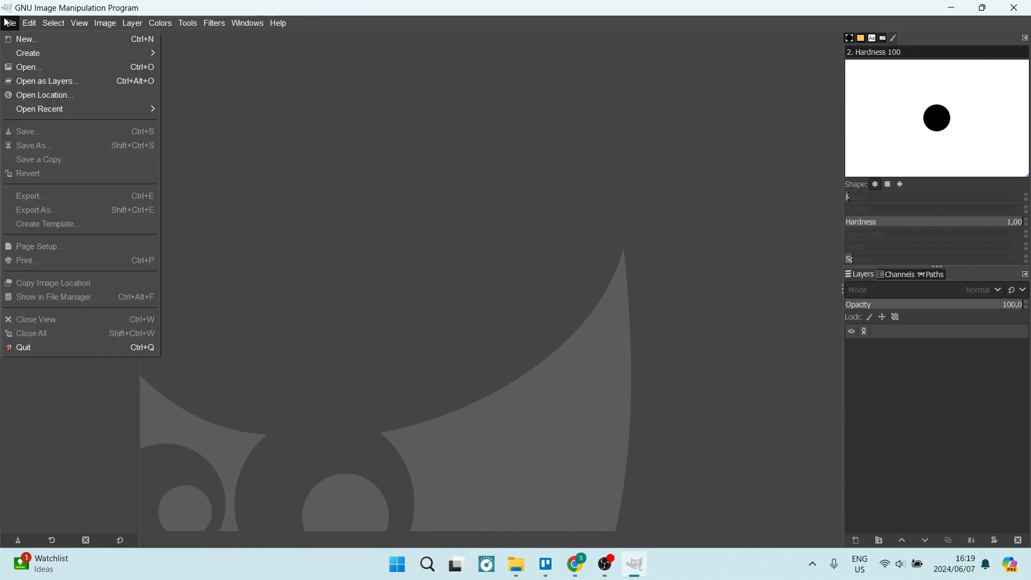
mouse_move(47, 81)
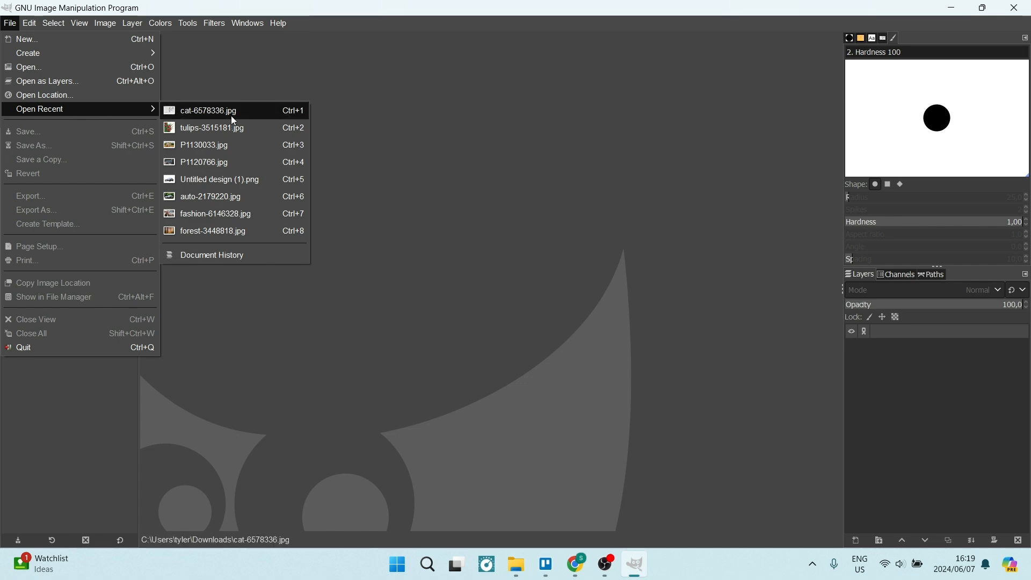
click(207, 111)
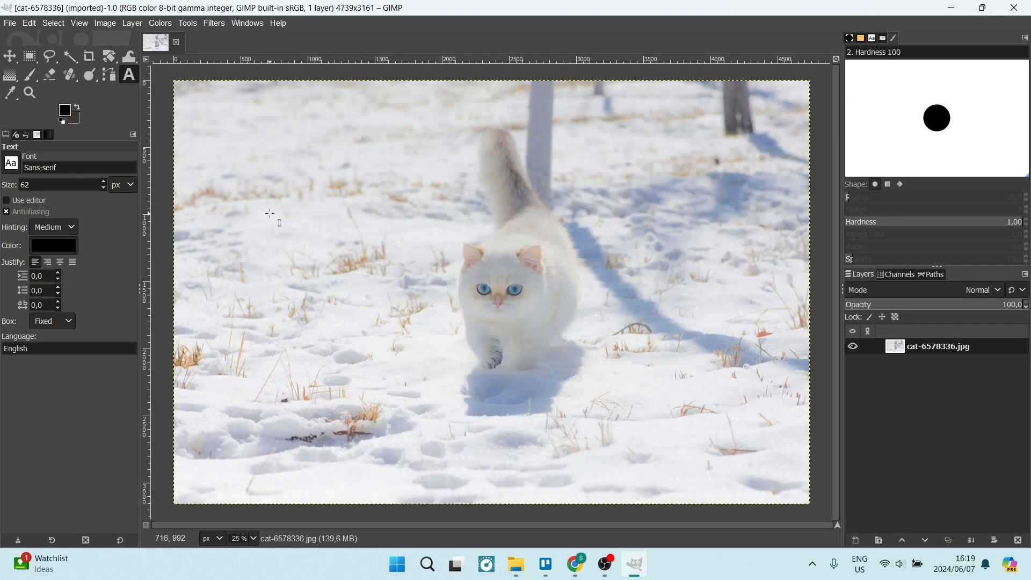
mouse_move(294, 172)
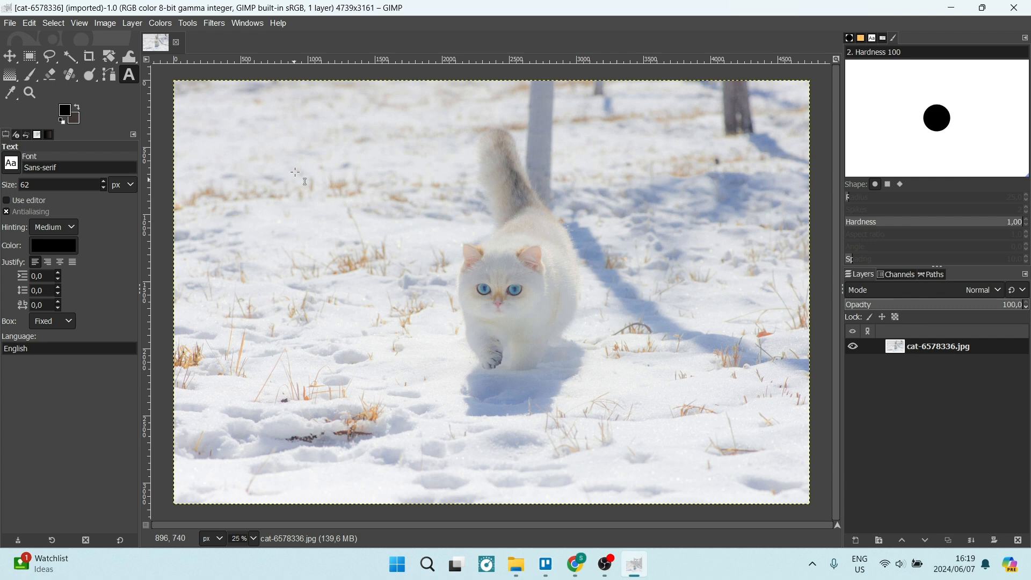
mouse_move(53, 124)
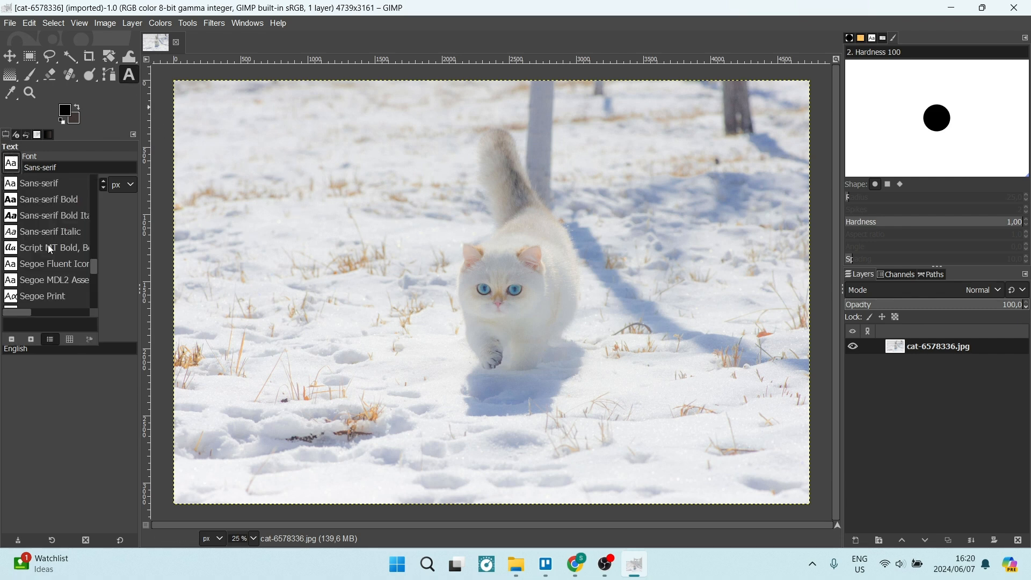
- Scroll the font list to the newly installed CARIOTS and make it the text font
scroll(down, 3)
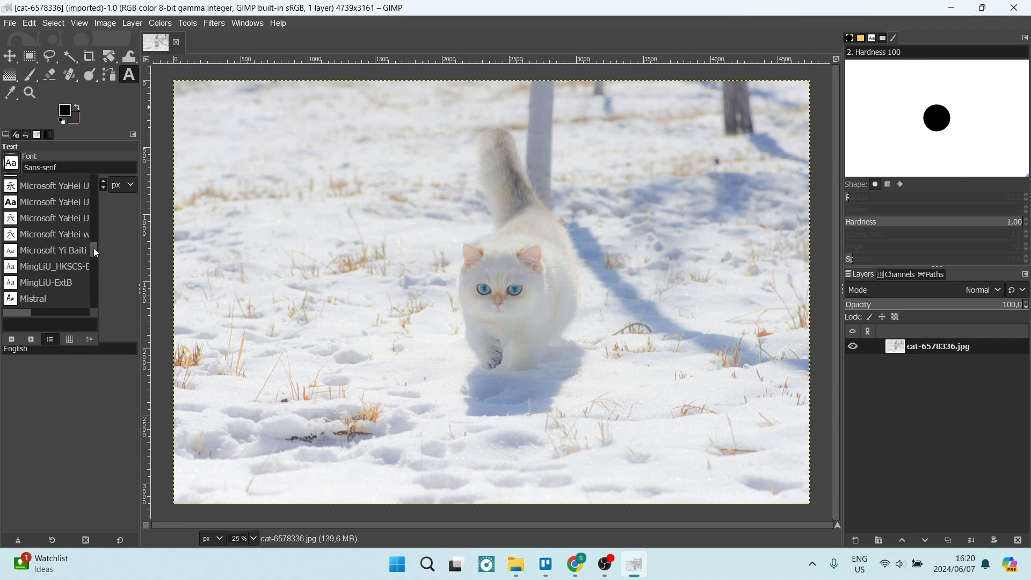
scroll(up, 3)
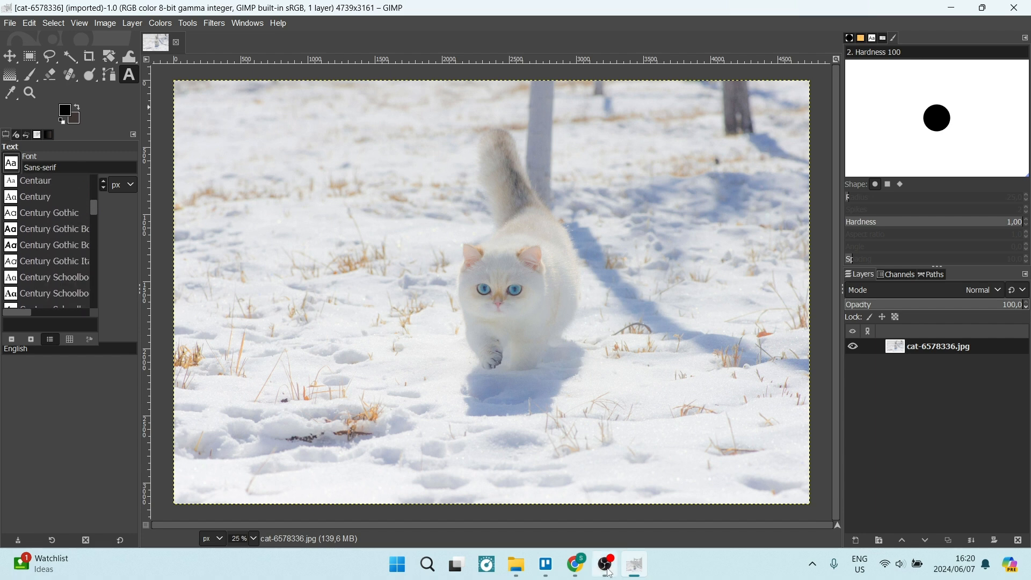
mouse_move(516, 564)
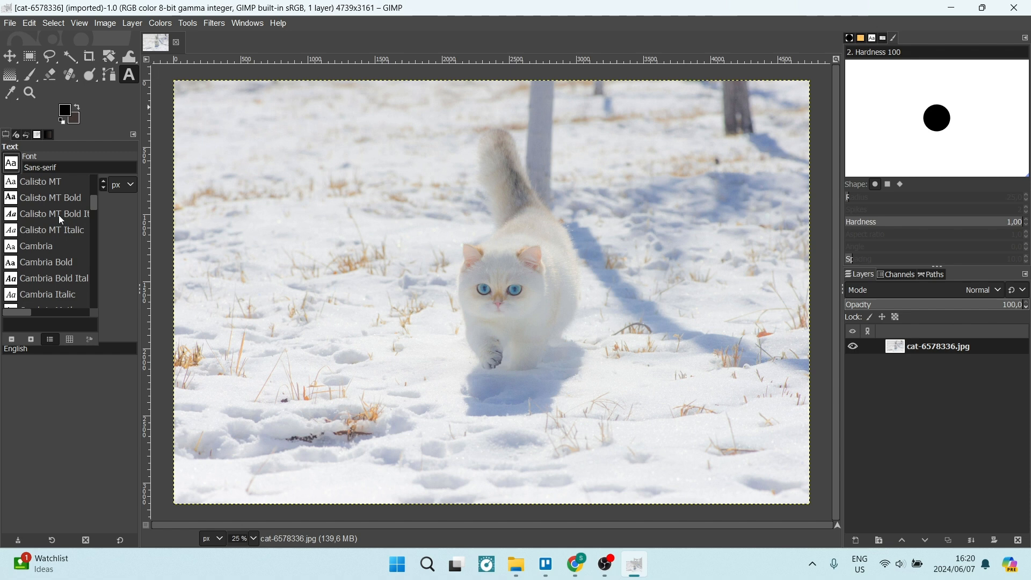
scroll(up, 3)
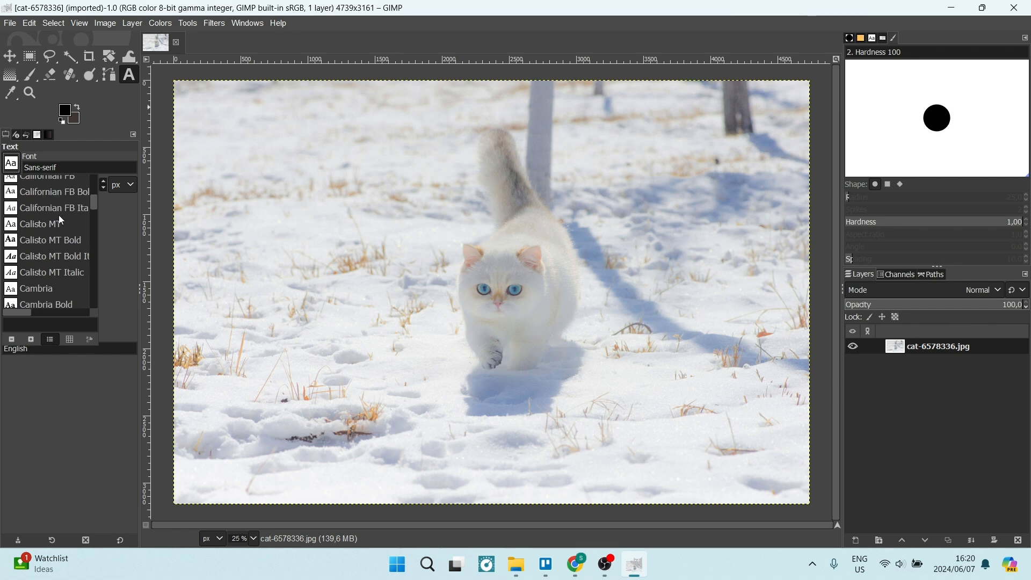
scroll(down, 3)
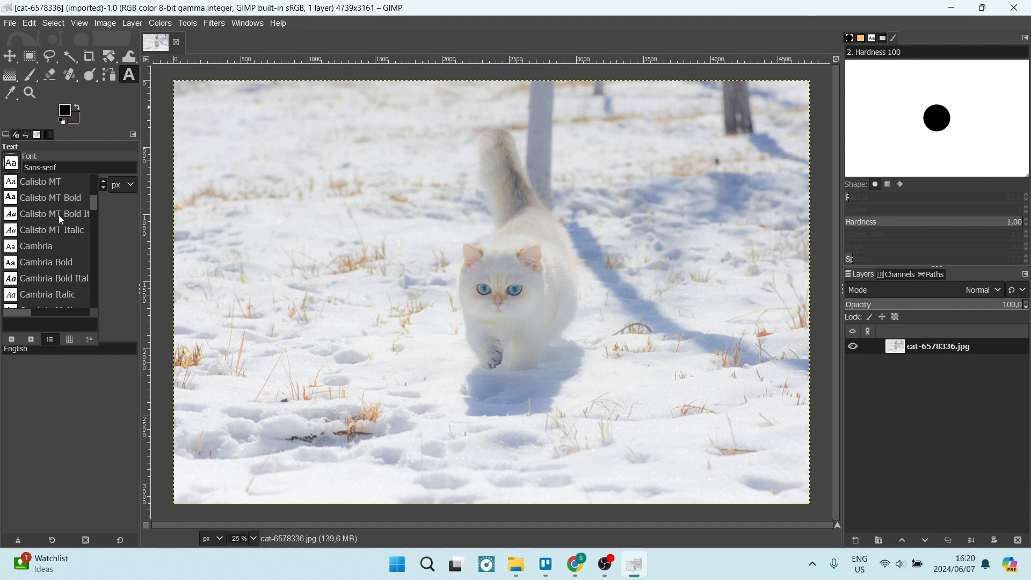
scroll(down, 3)
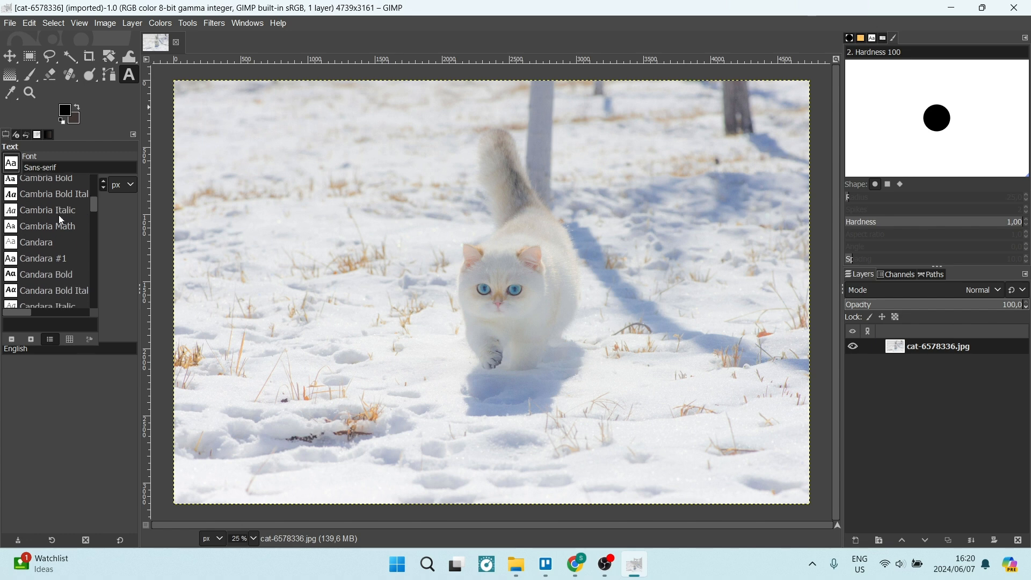
scroll(down, 3)
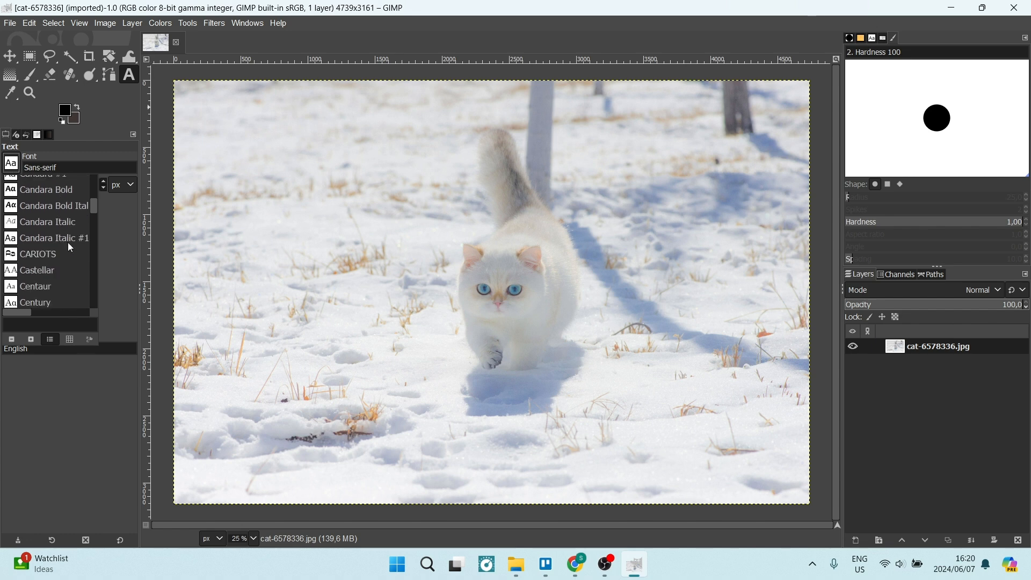
click(39, 254)
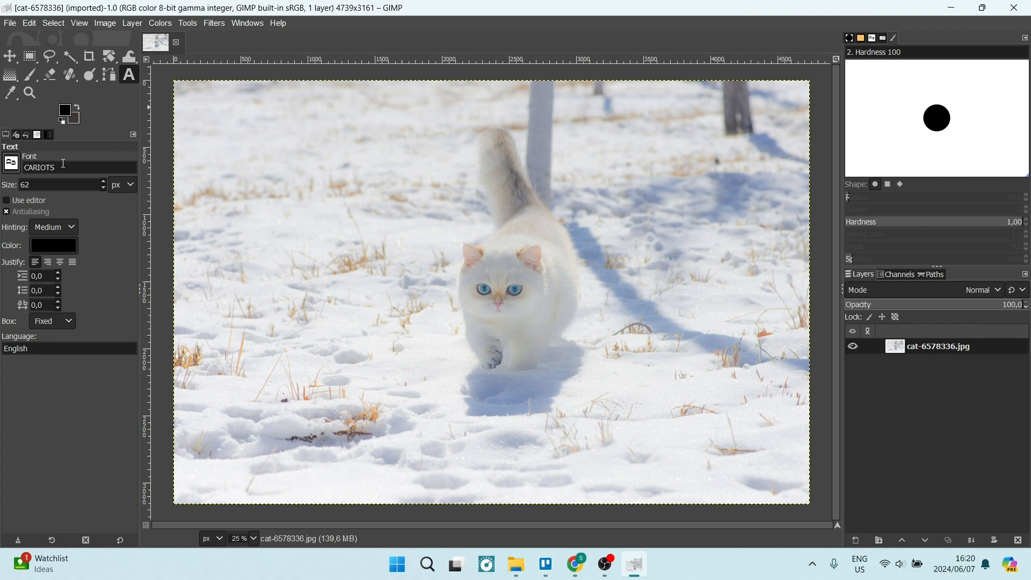
mouse_move(437, 273)
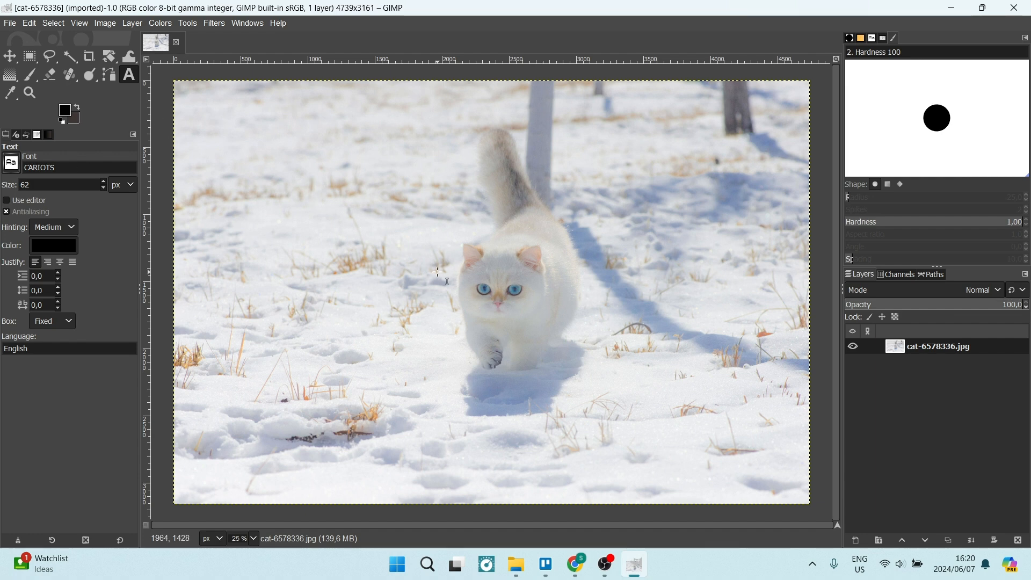